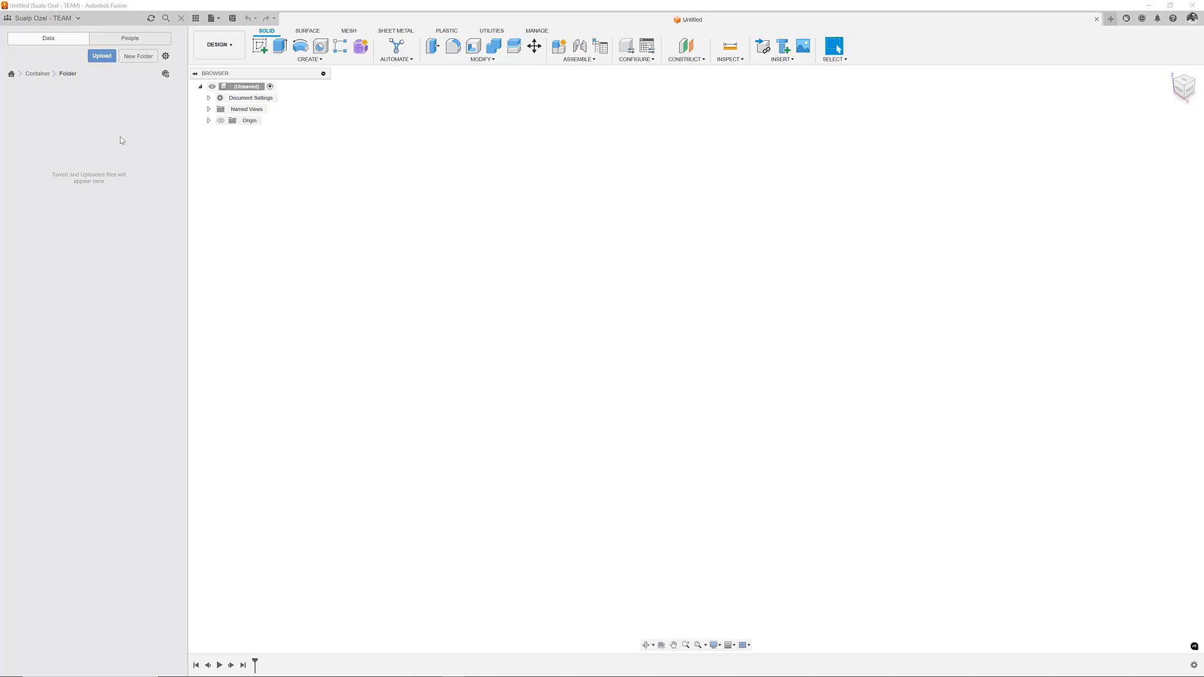
Bring up the Upload dialog targeting the Container > Folder location
left_click(103, 56)
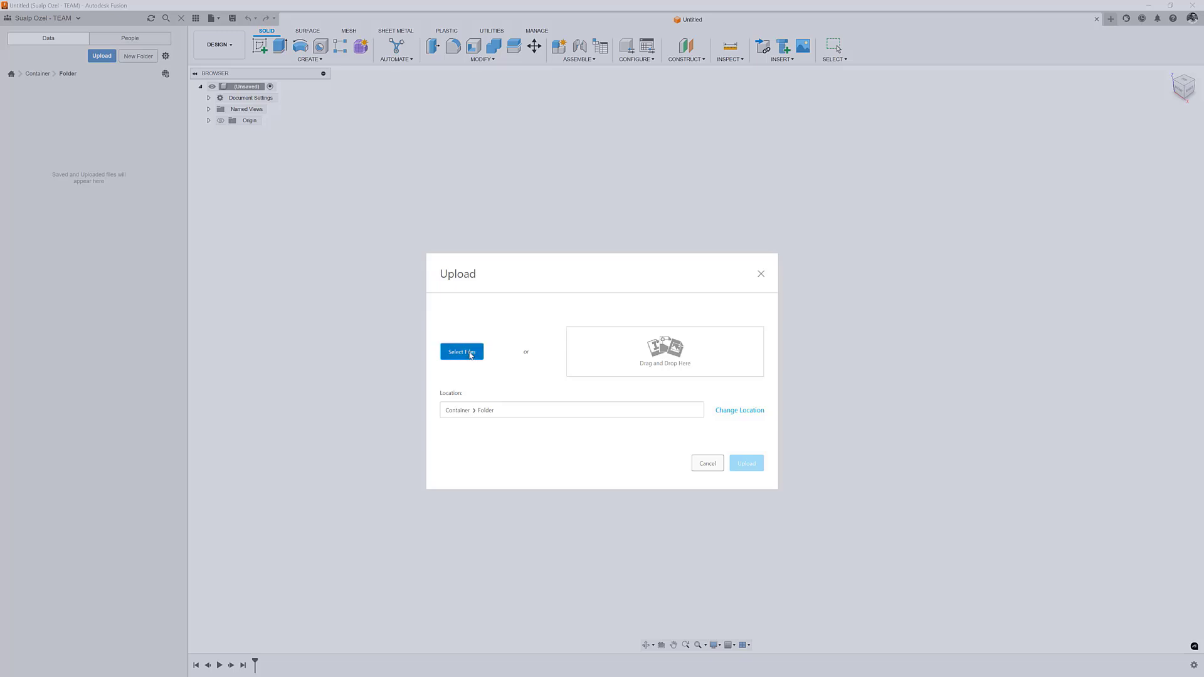
Upload A-D.step, E.step, F.step, G.step, H.step and I.step, then reach for the workspace list
left_click(462, 351)
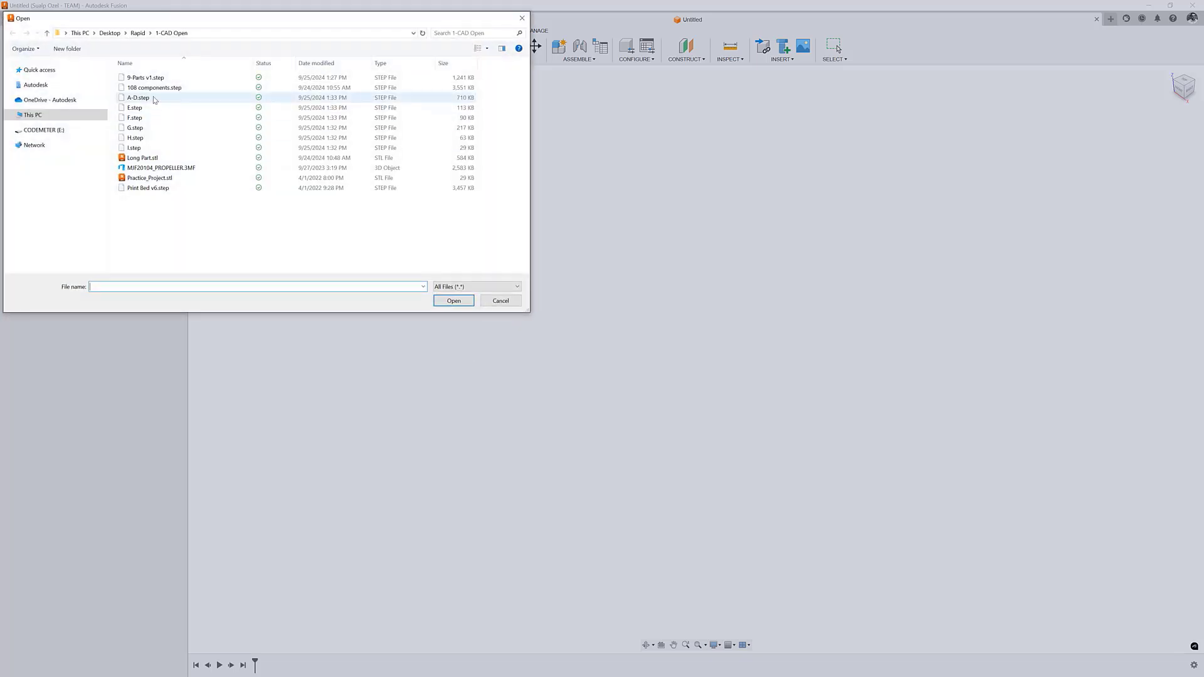
left_click(133, 148)
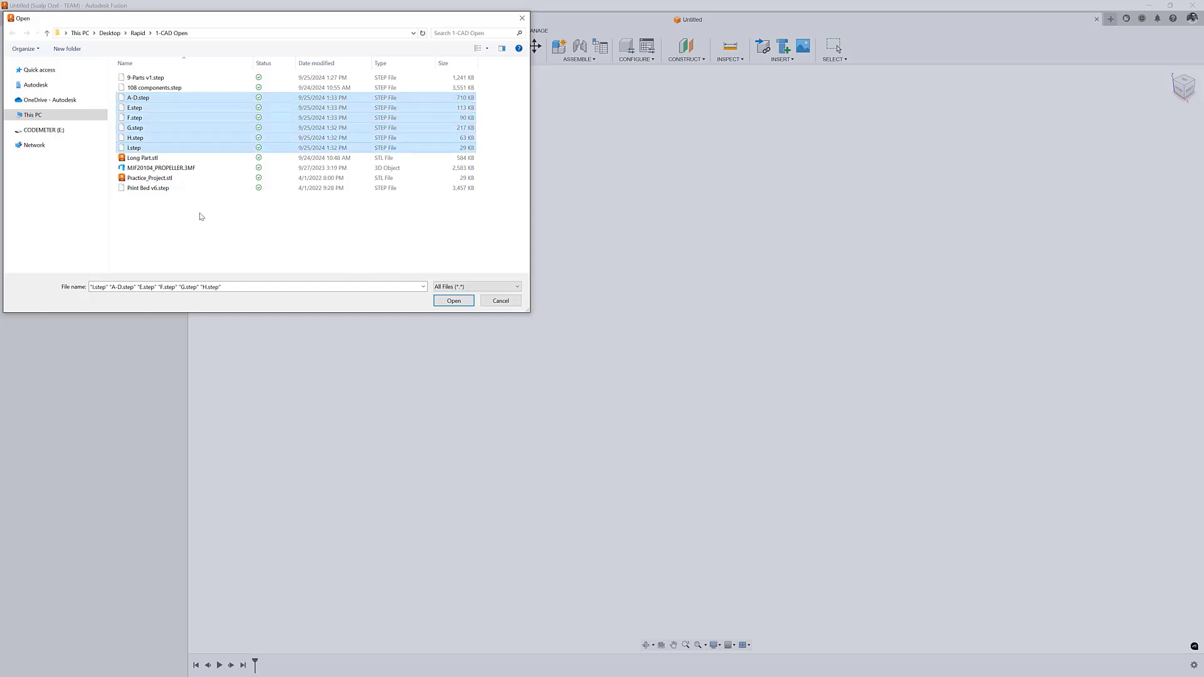
left_click(453, 301)
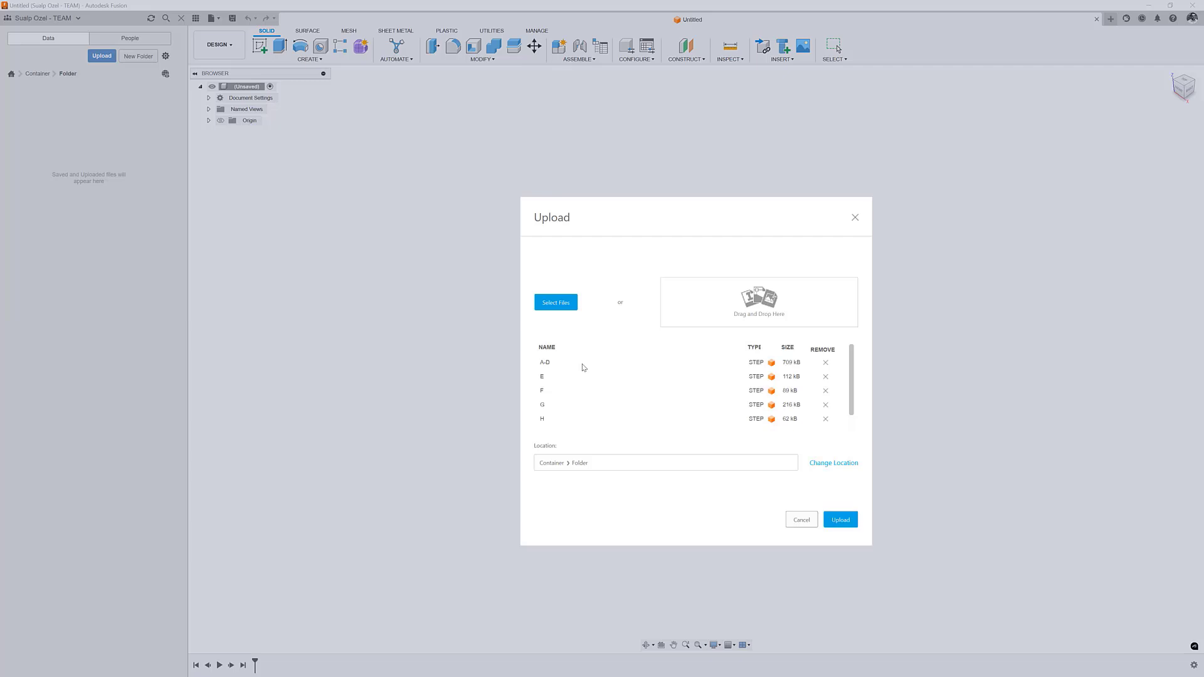
left_click(841, 519)
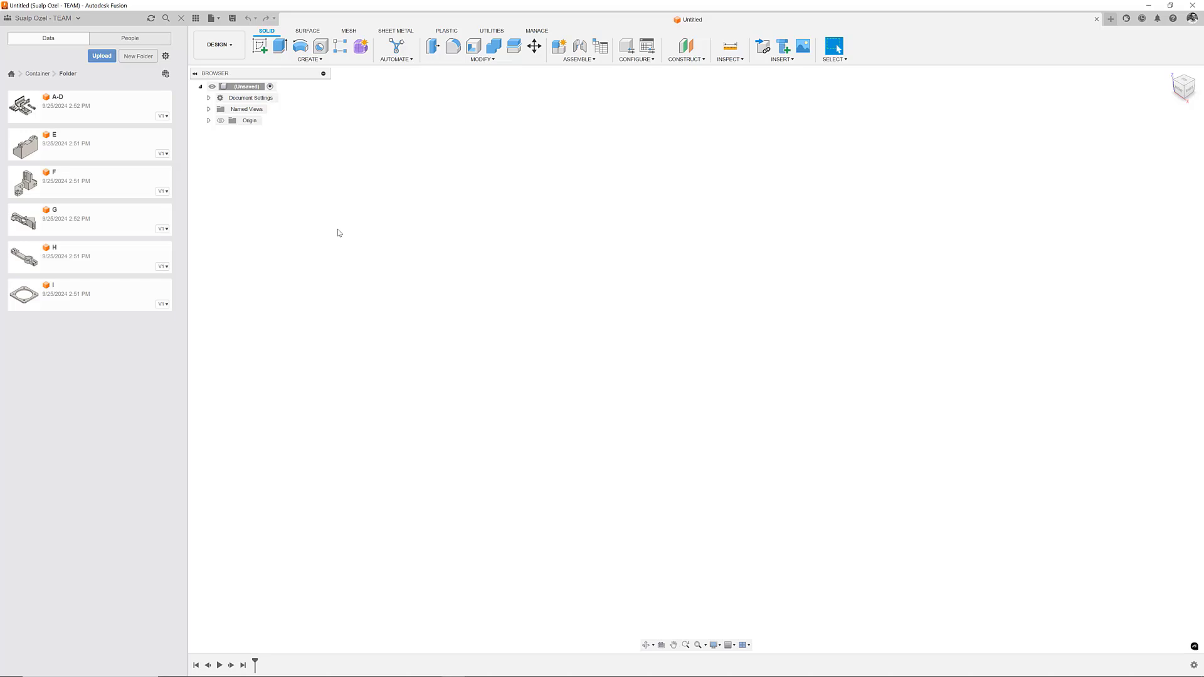
mouse_move(53, 301)
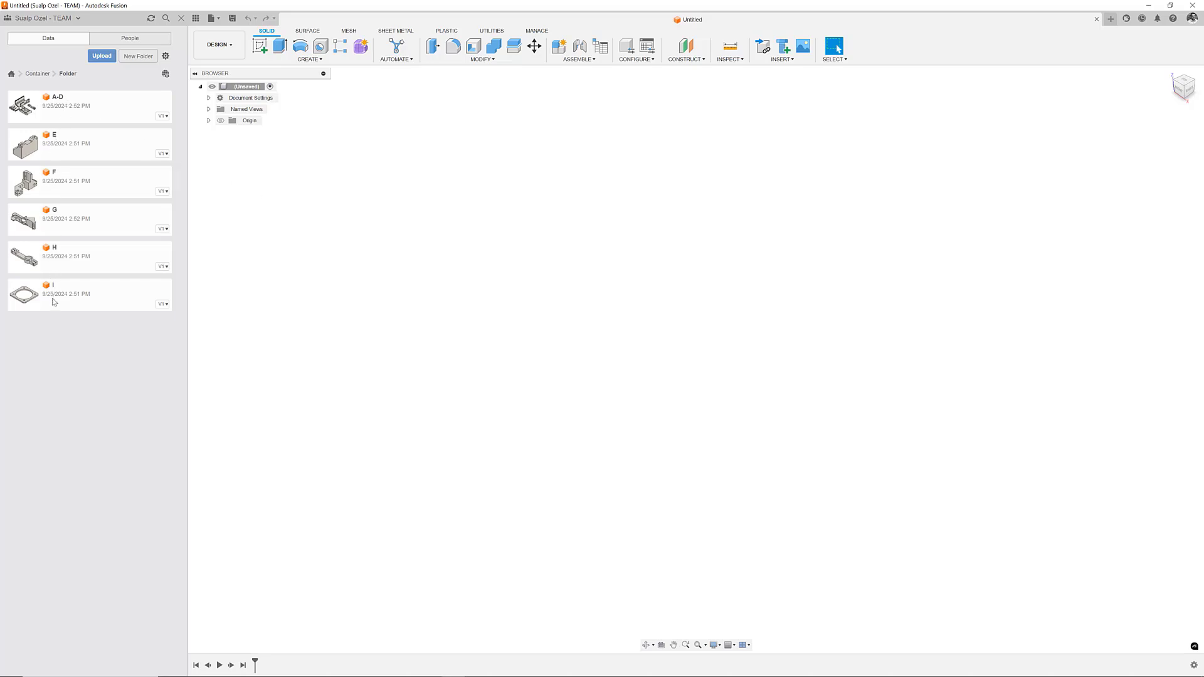
left_click(219, 44)
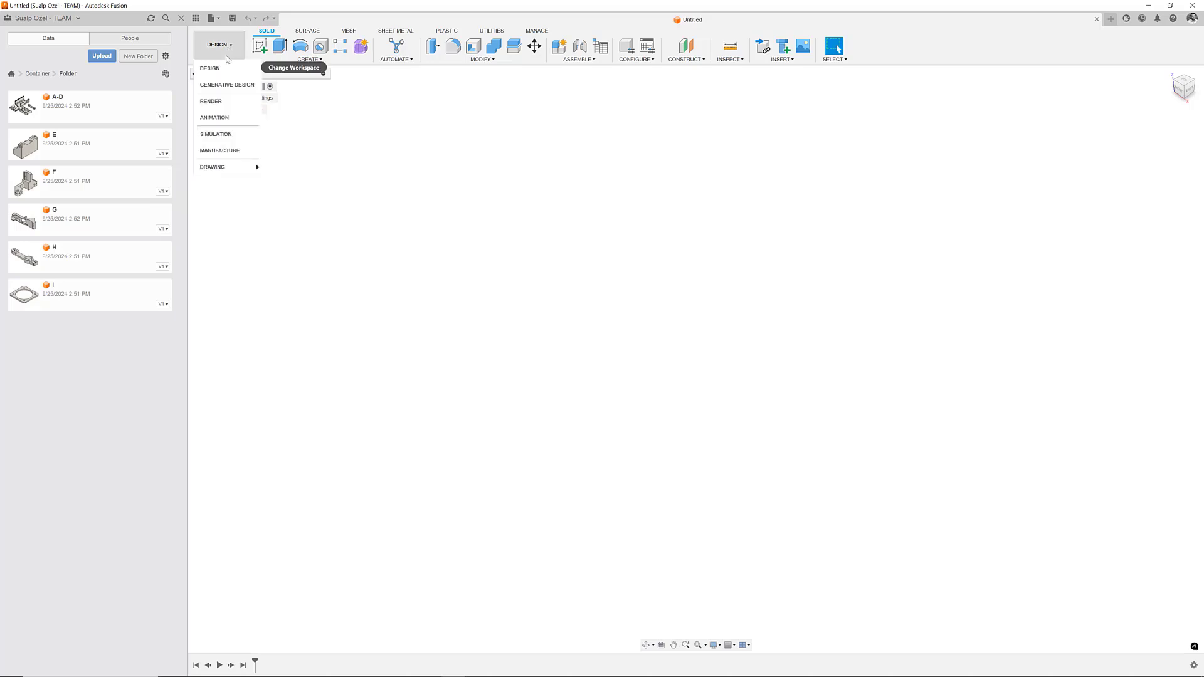
Switch to Manufacture and start adding external geometry in Component Sources
left_click(219, 151)
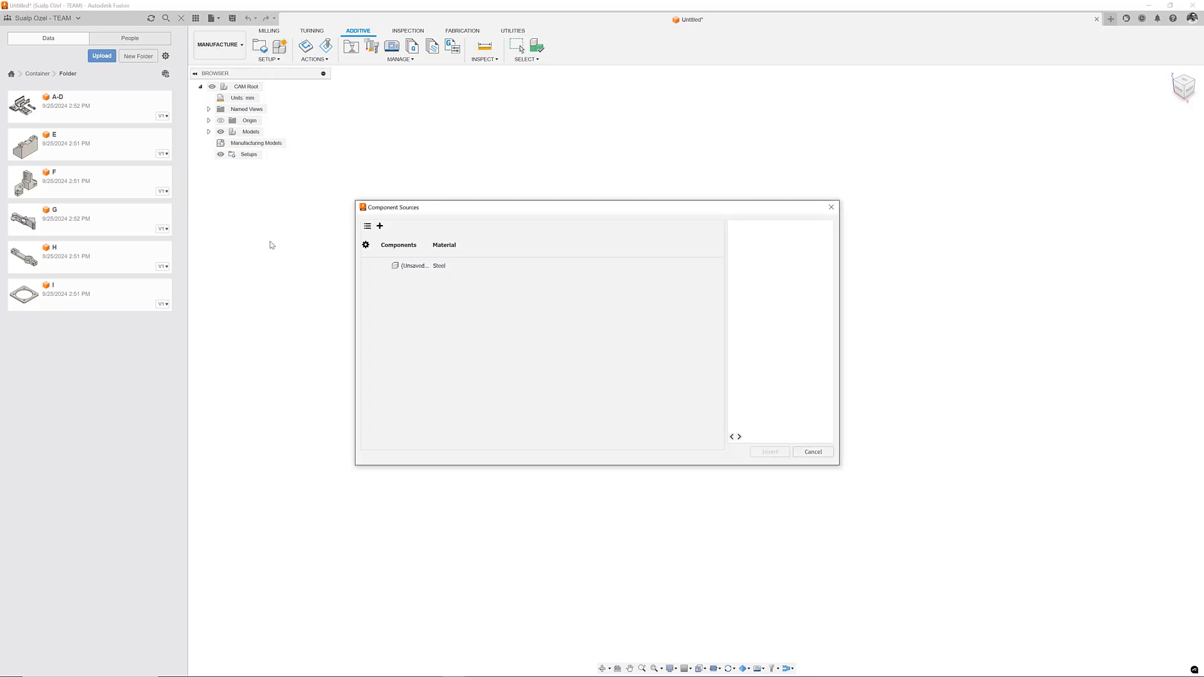
mouse_move(442, 282)
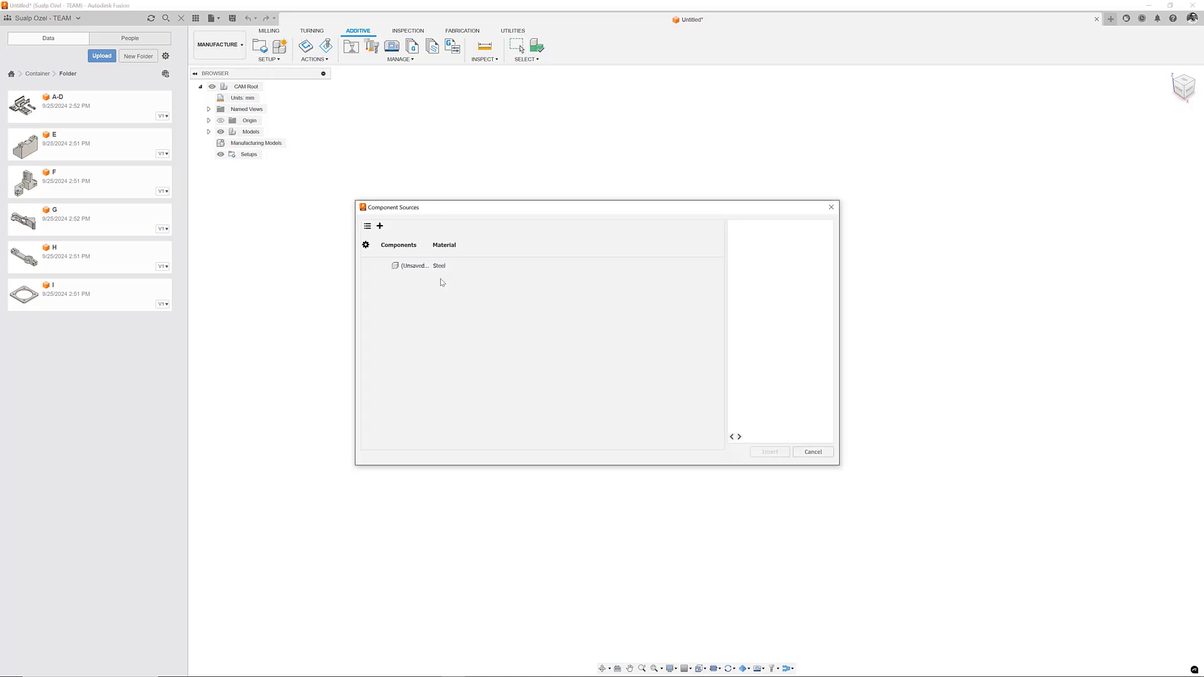
mouse_move(380, 226)
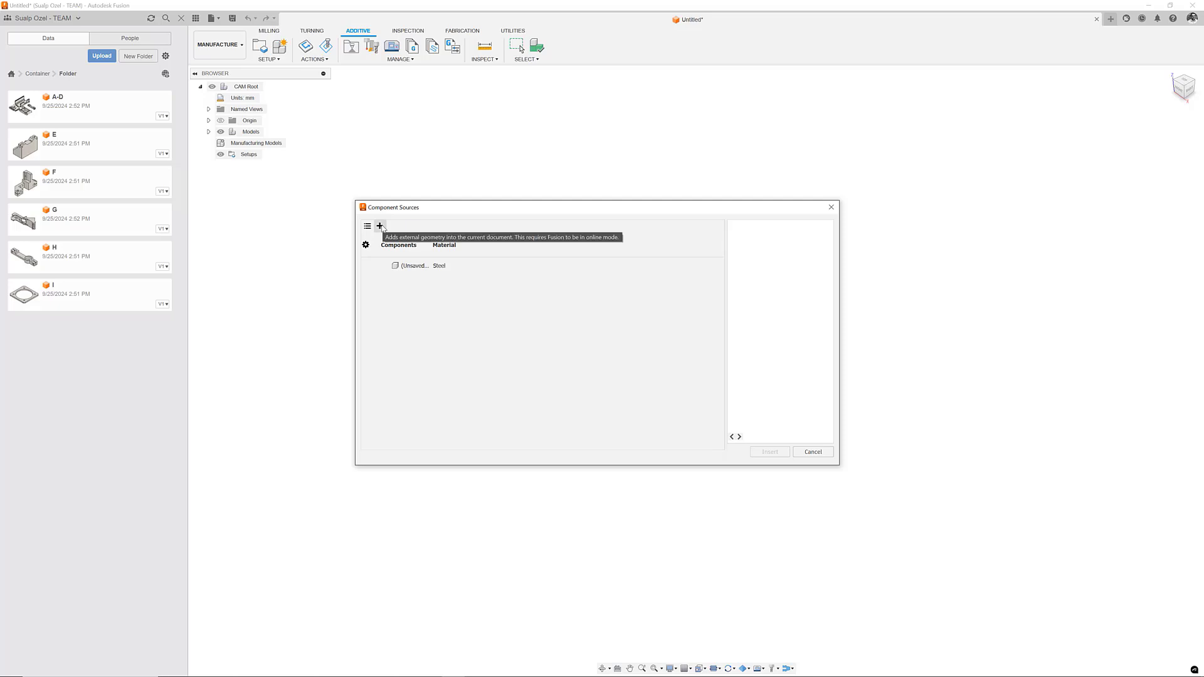
left_click(379, 226)
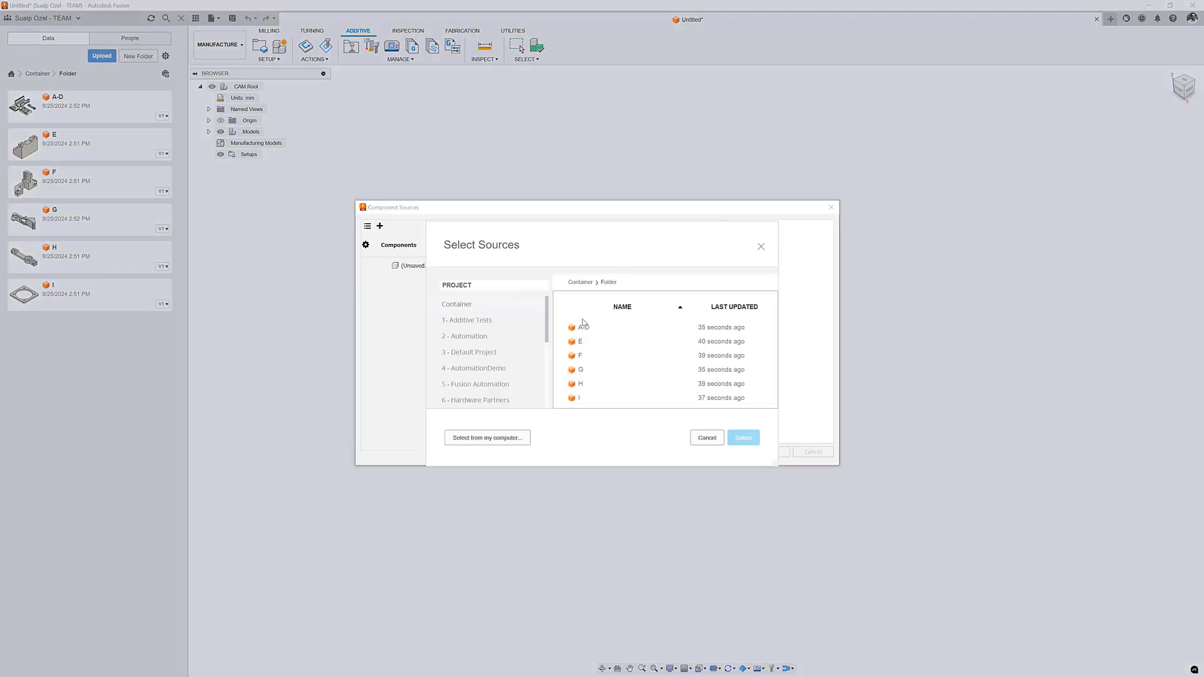
Select all six uploaded parts A-D through I as component sources
left_click(591, 398)
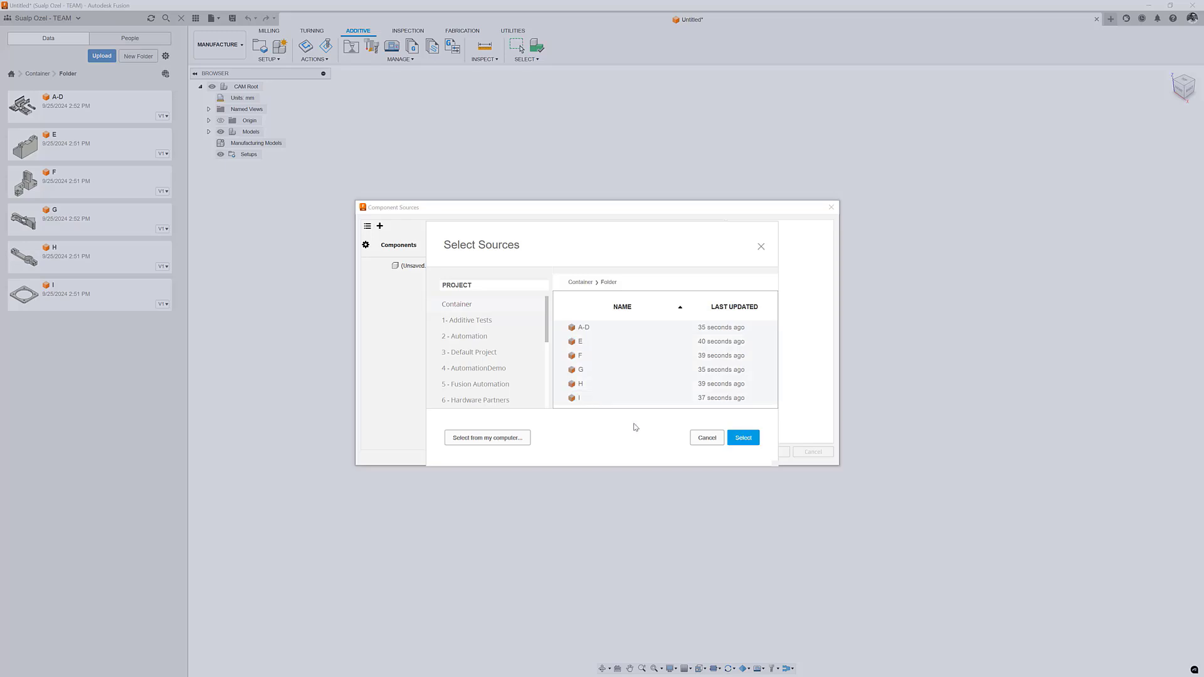
left_click(743, 437)
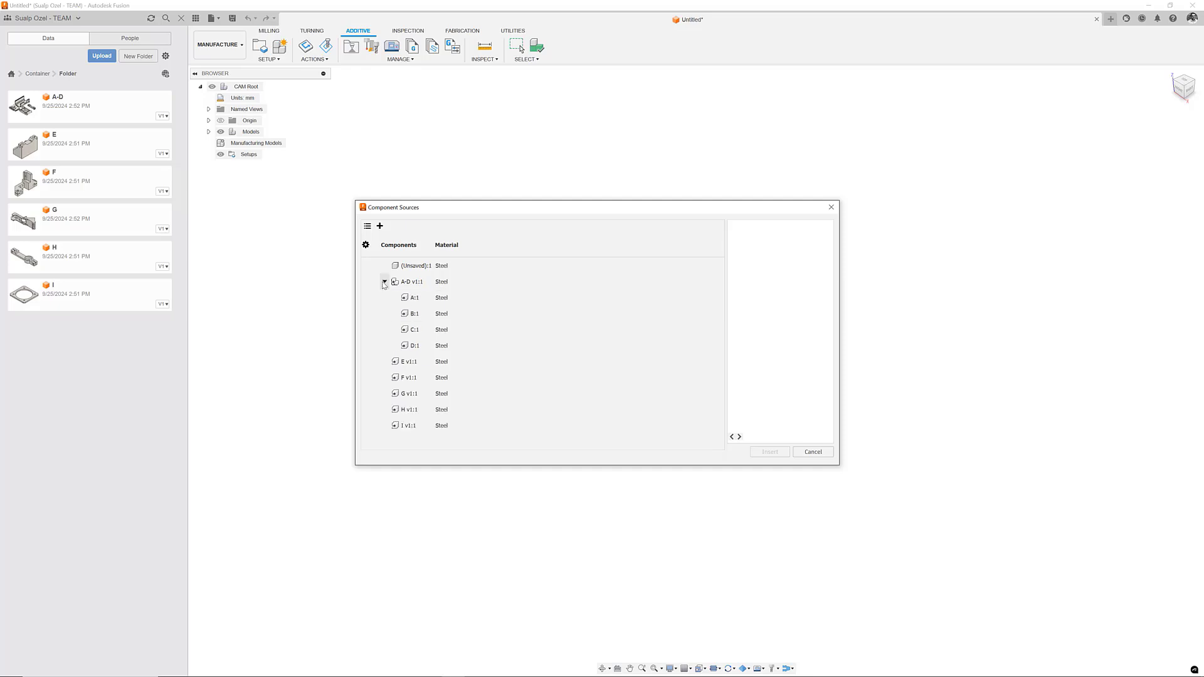
Insert parts B:1 through I v1:1 into the document as Manufacturing Model 1
left_click(411, 281)
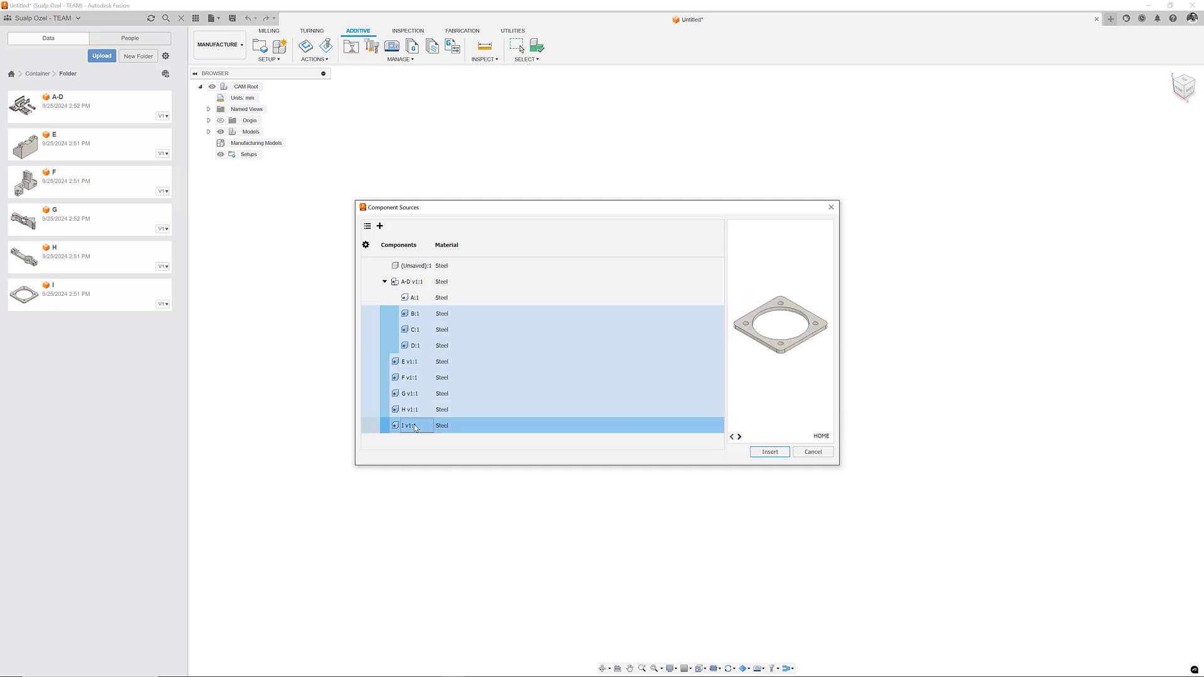
left_click(409, 393)
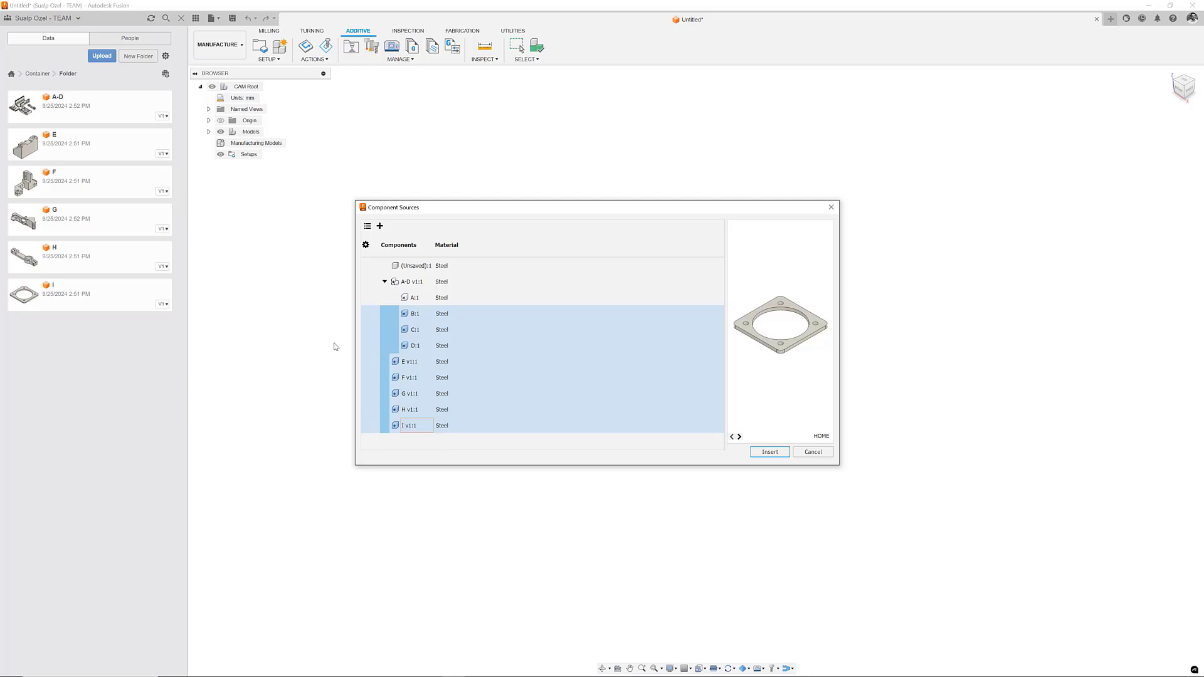
left_click(770, 451)
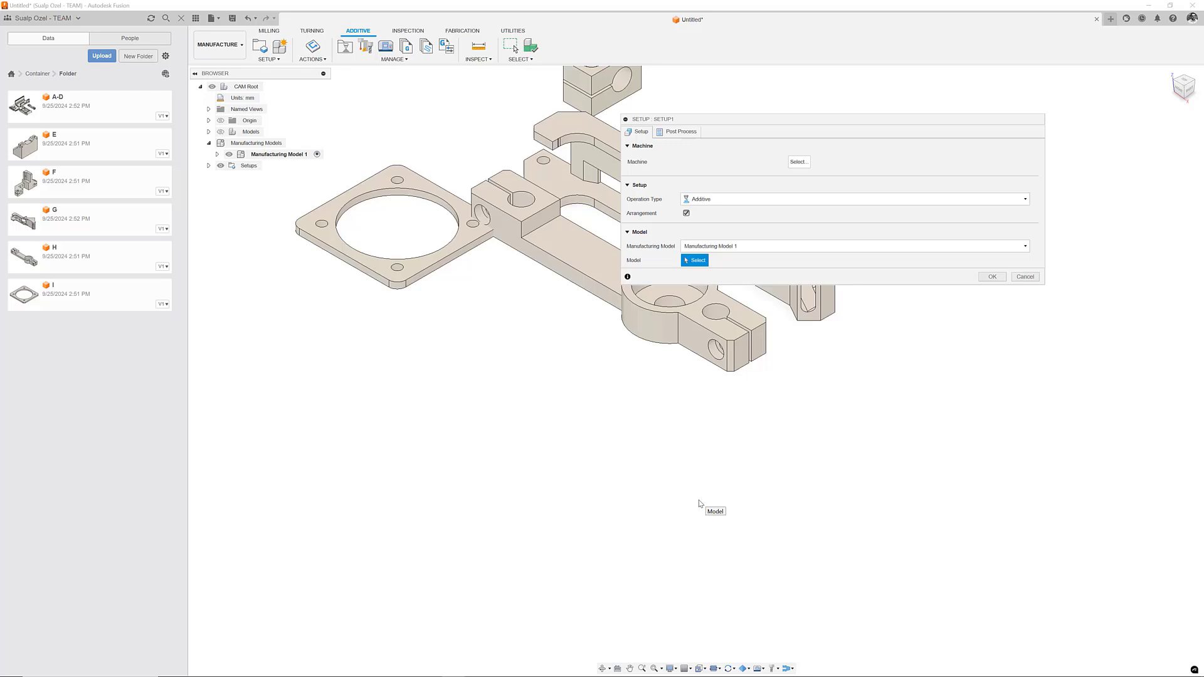
mouse_move(803, 165)
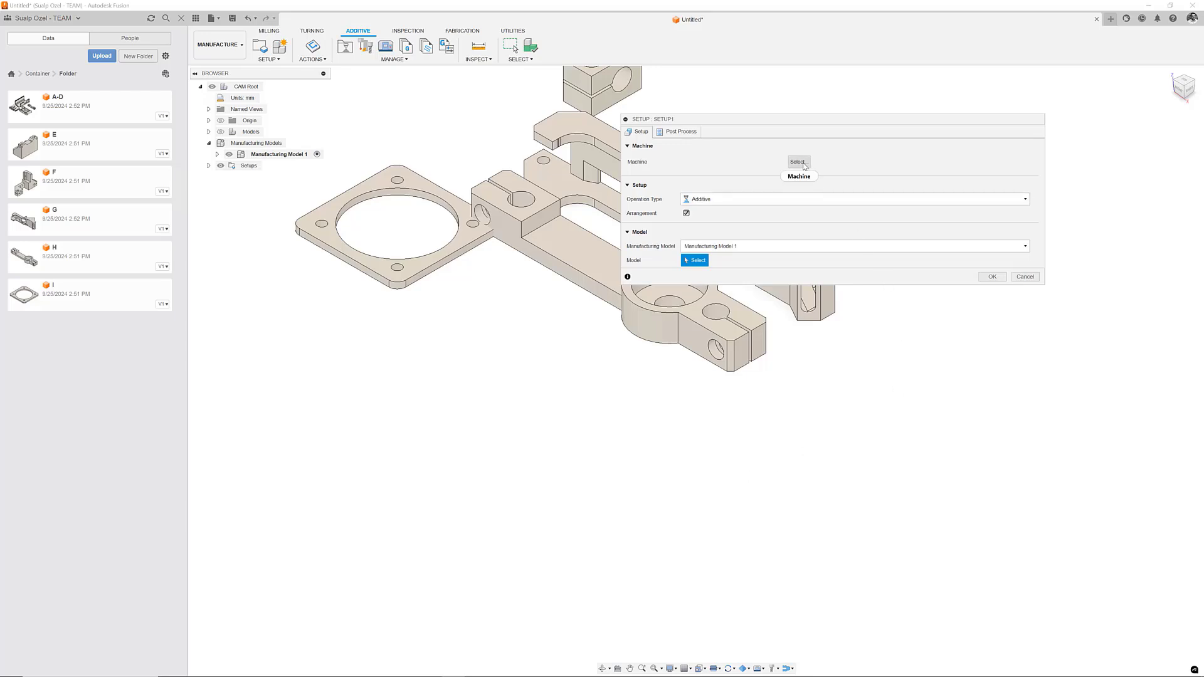
Assign the HP Jet Fusion 5000 to Setup1 and accept using all 8 models
left_click(797, 162)
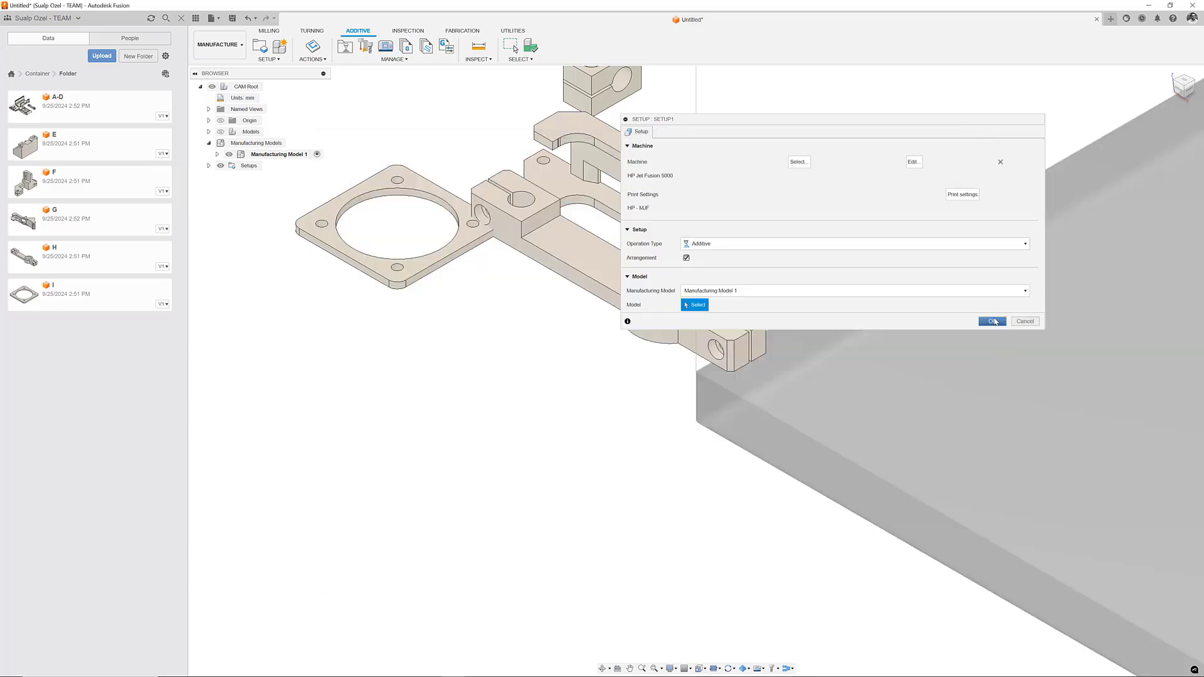
left_click(992, 322)
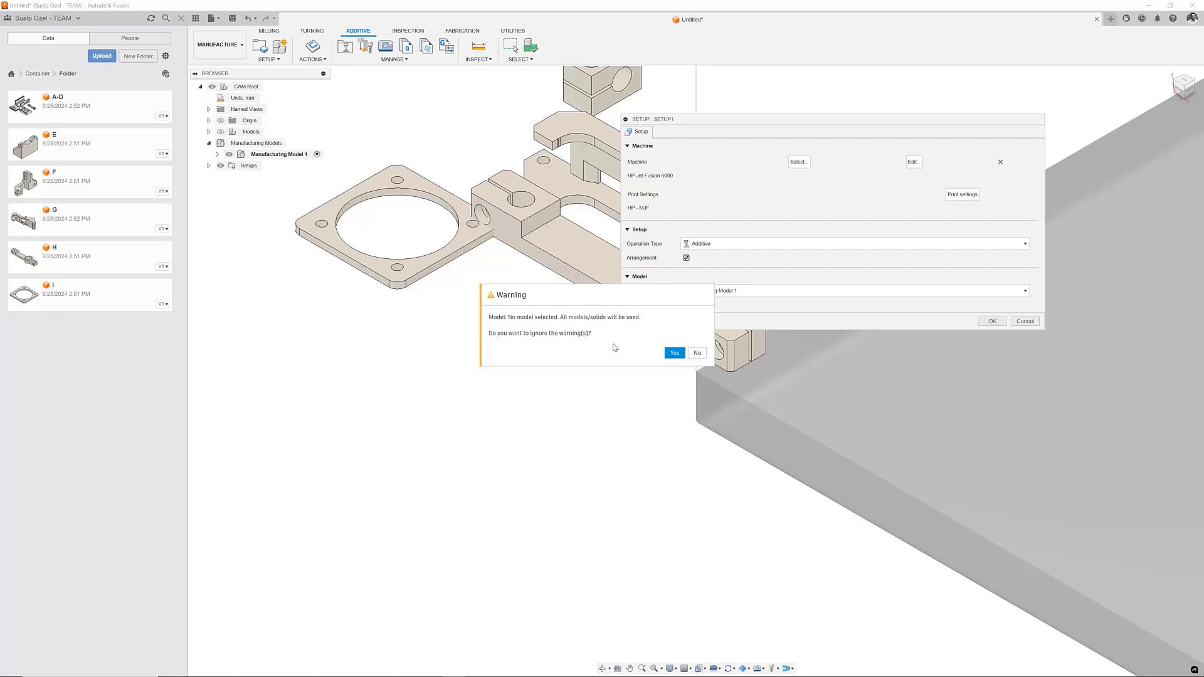
mouse_move(641, 337)
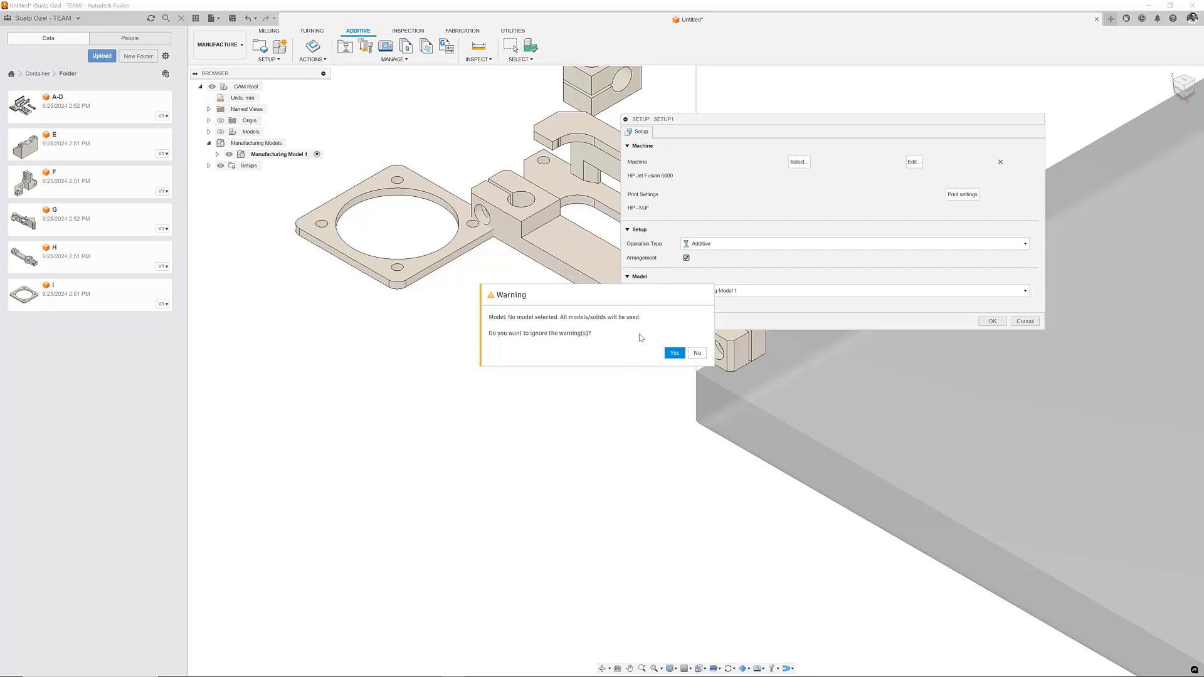
left_click(674, 352)
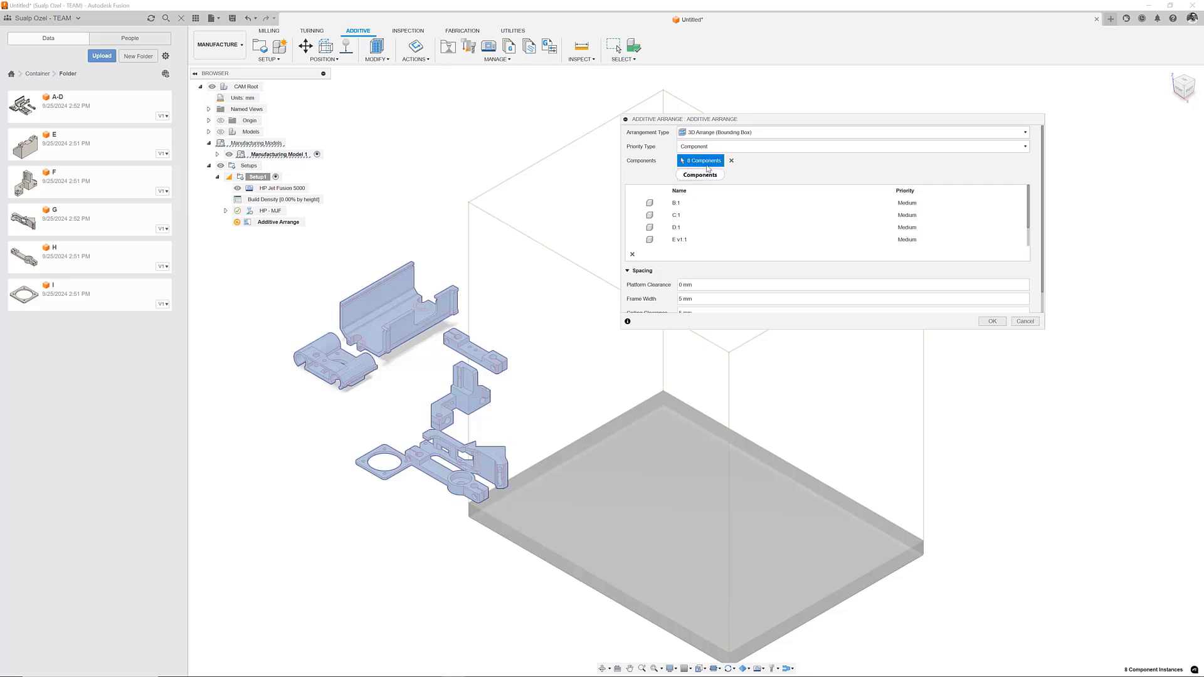
mouse_move(707, 168)
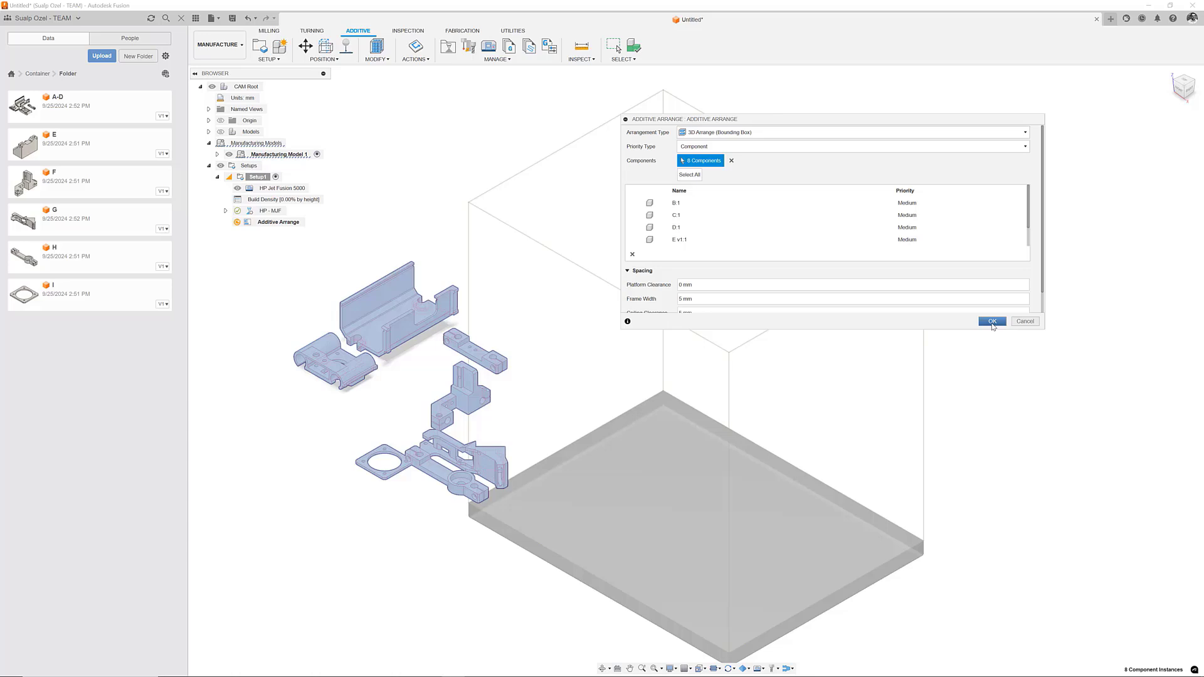
Pack the eight components onto the build platform, reaching 3.55% build density
left_click(993, 321)
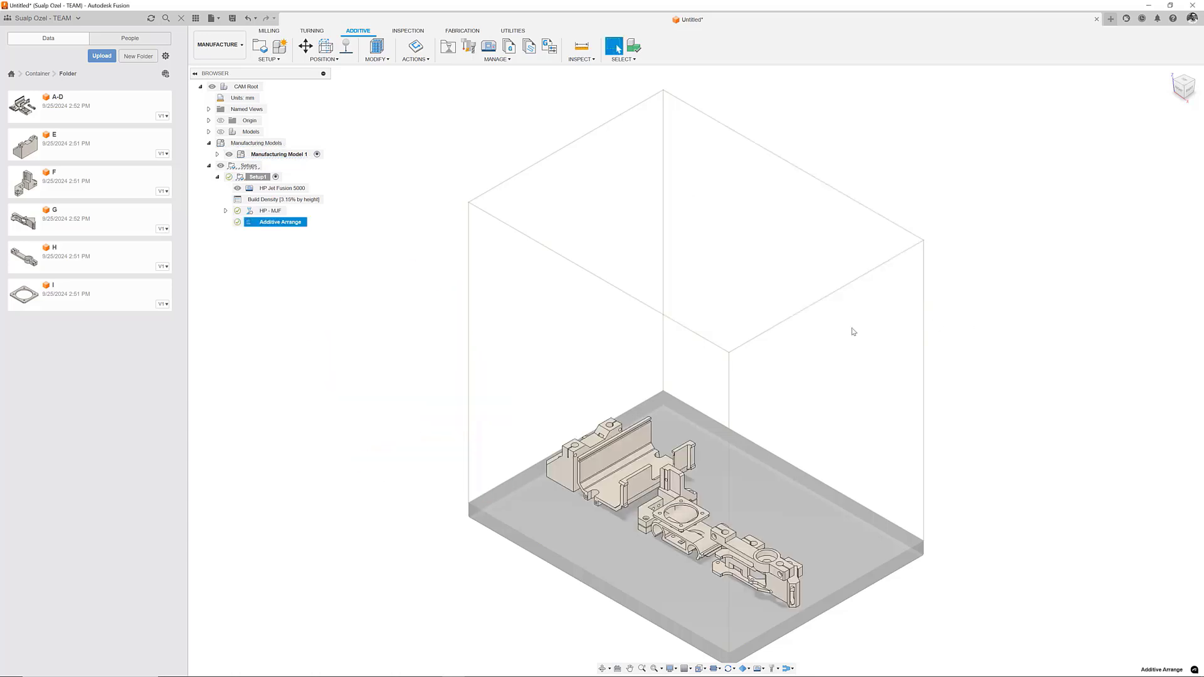